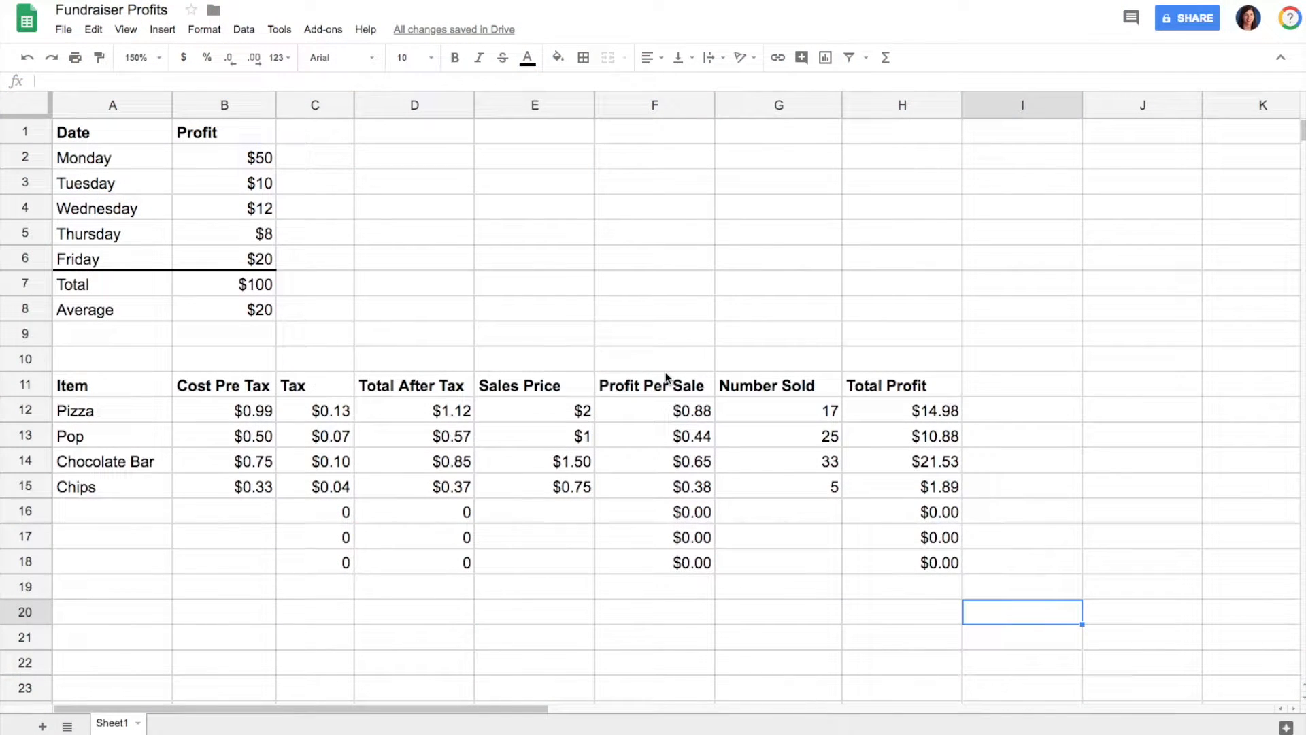
{"action": "mouse_move", "coordinate": [434, 242]}
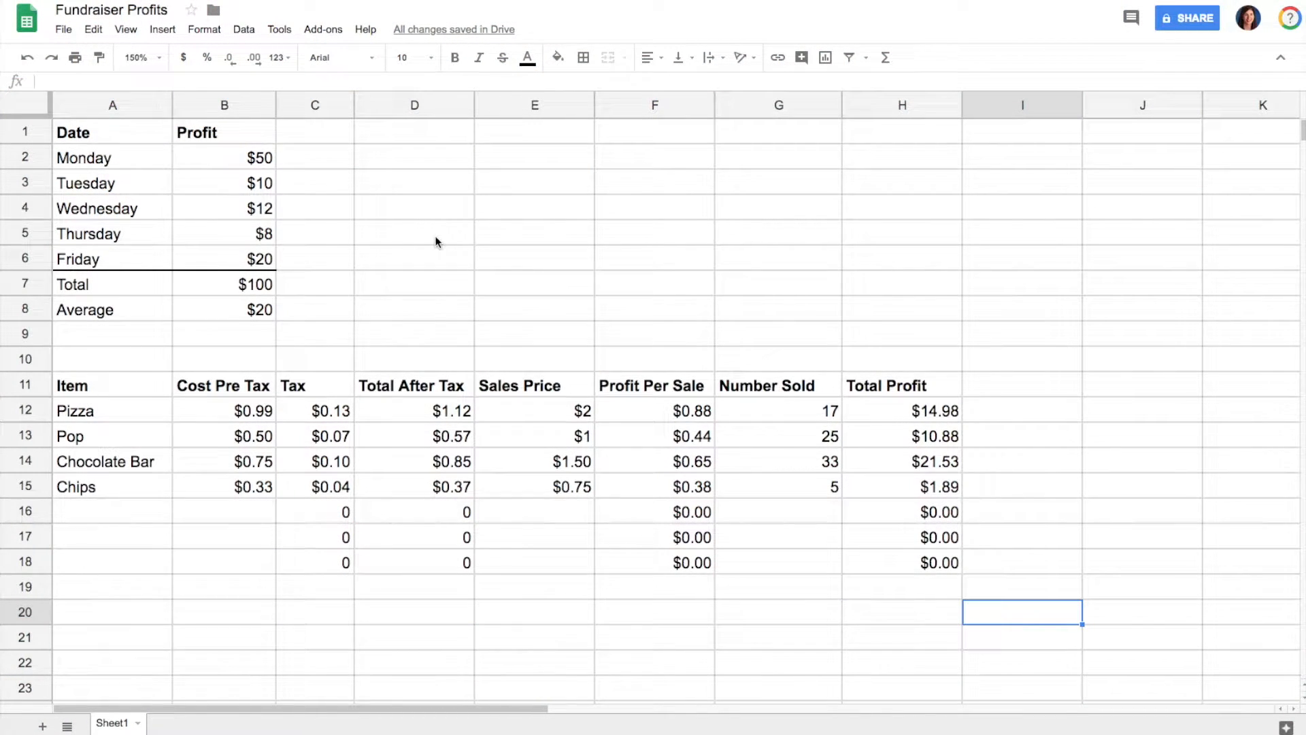
Step: Select the Date and Profit table from A1 to B6
{"action": "left_click", "coordinate": [112, 132]}
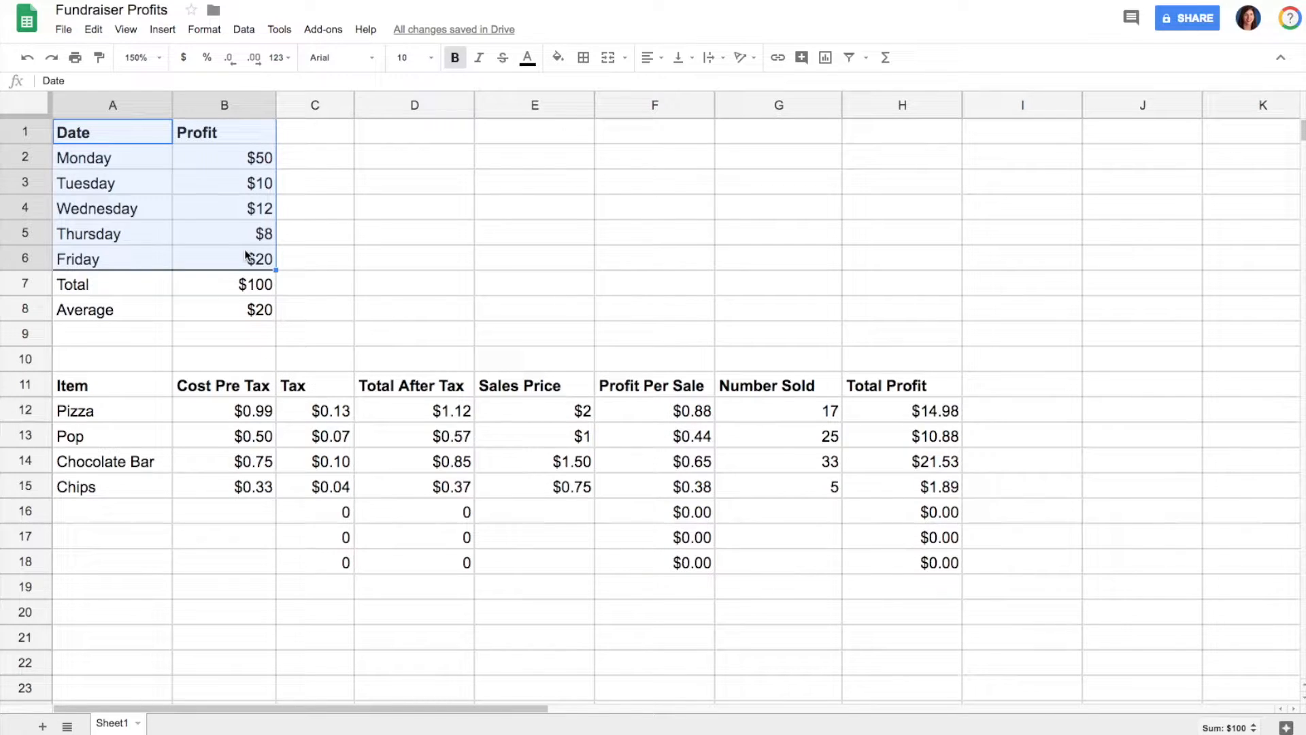
{"action": "mouse_move", "coordinate": [824, 57]}
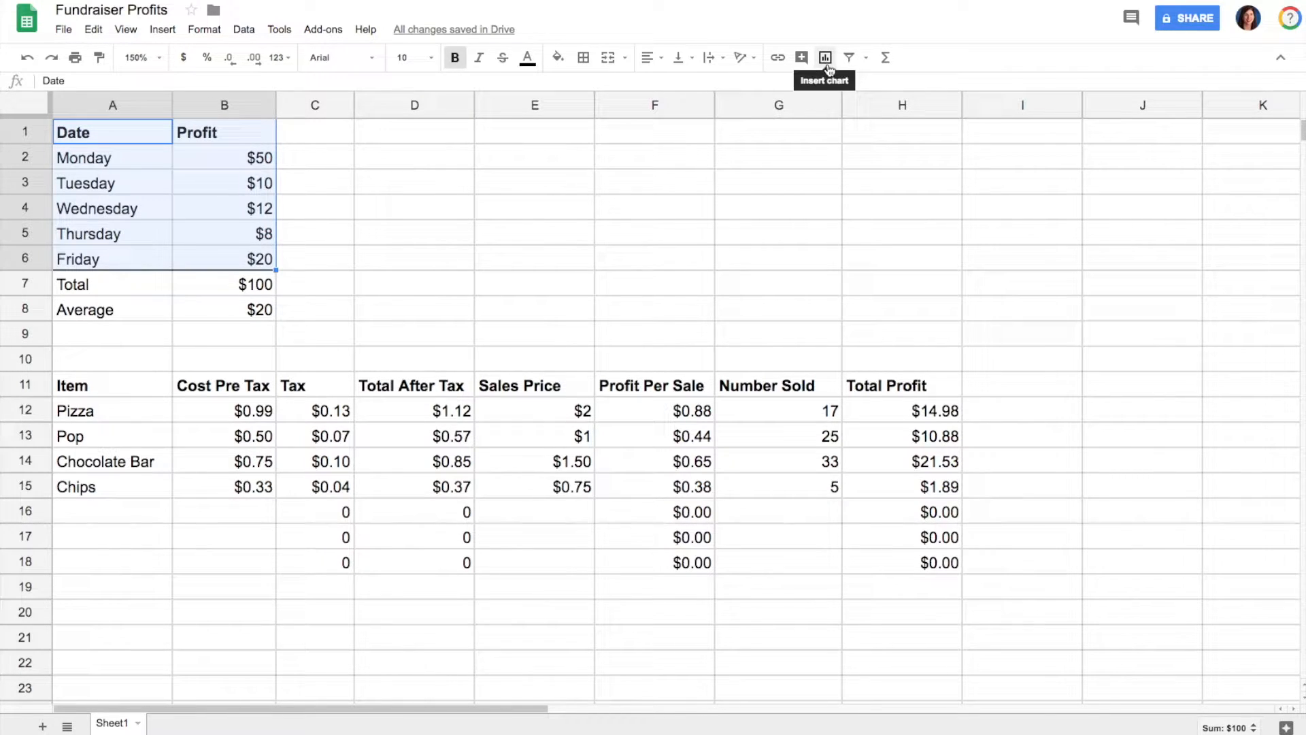
{"action": "mouse_move", "coordinate": [468, 64]}
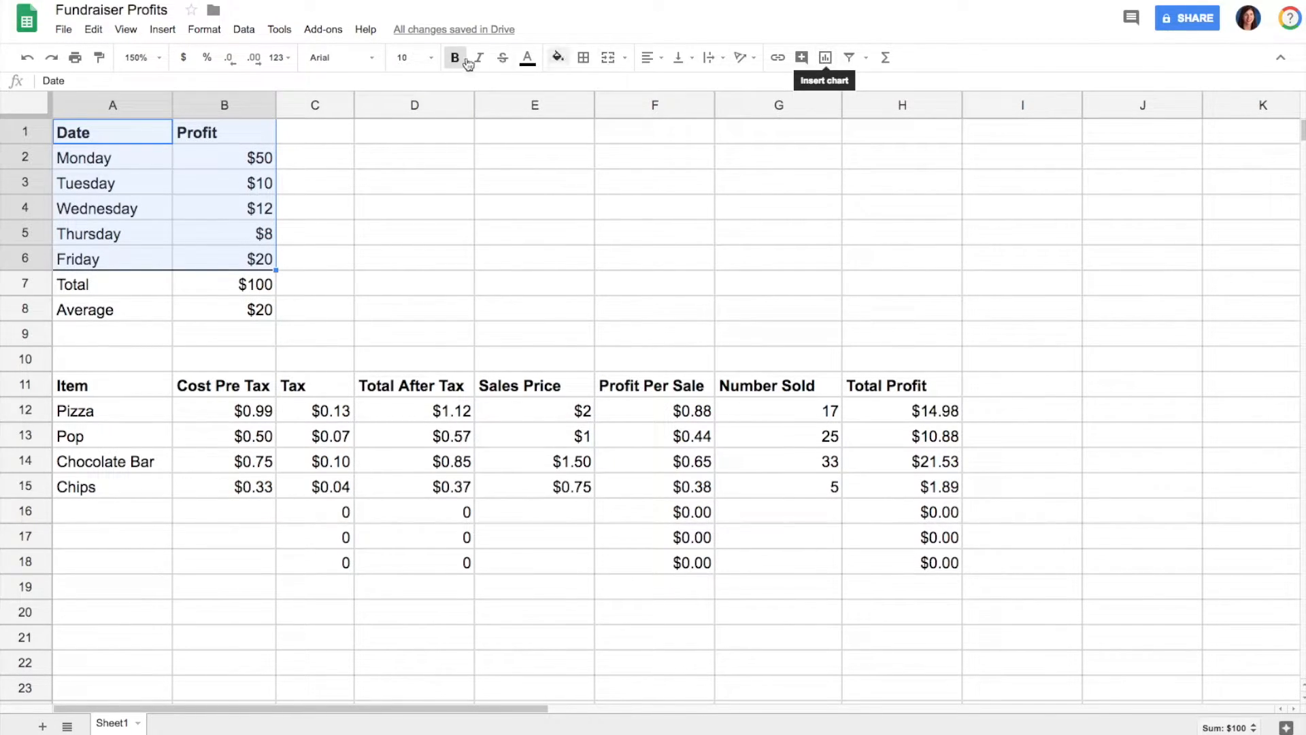
Step: Insert a chart from the selected data via the Insert menu
{"action": "left_click", "coordinate": [161, 30]}
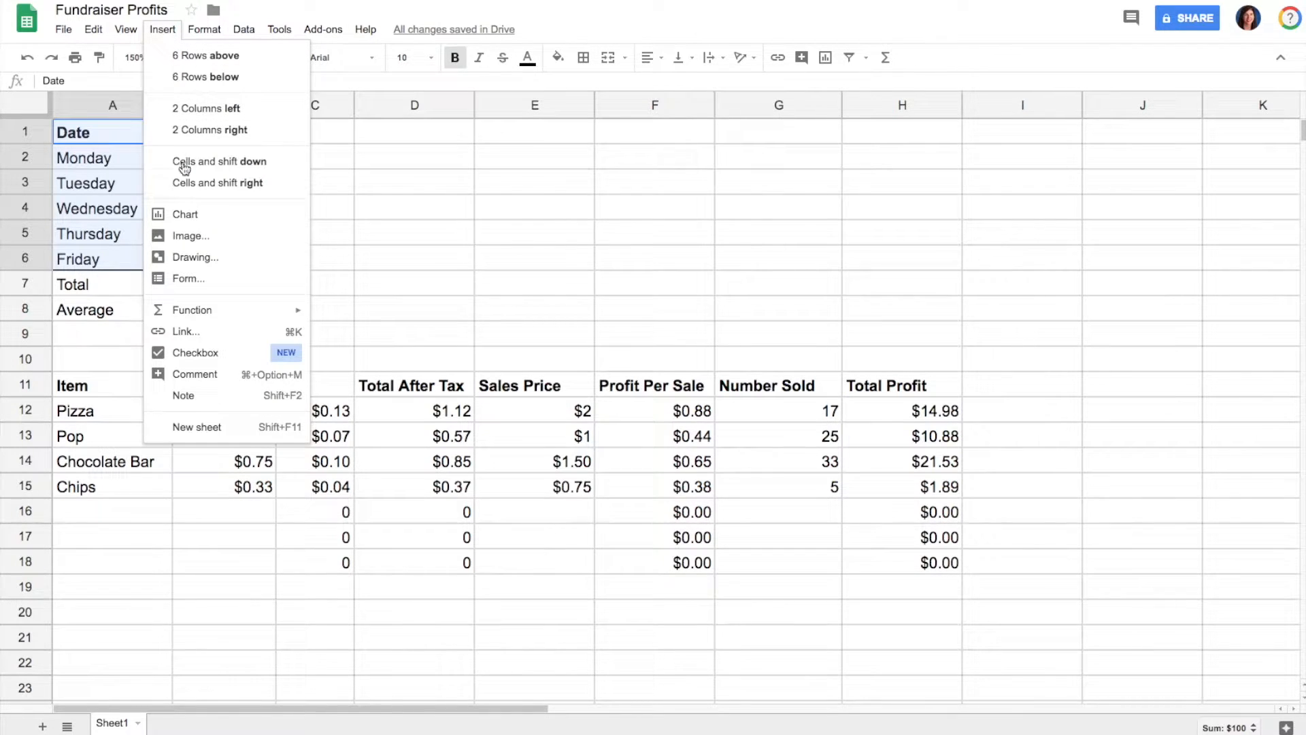
{"action": "left_click", "coordinate": [186, 214]}
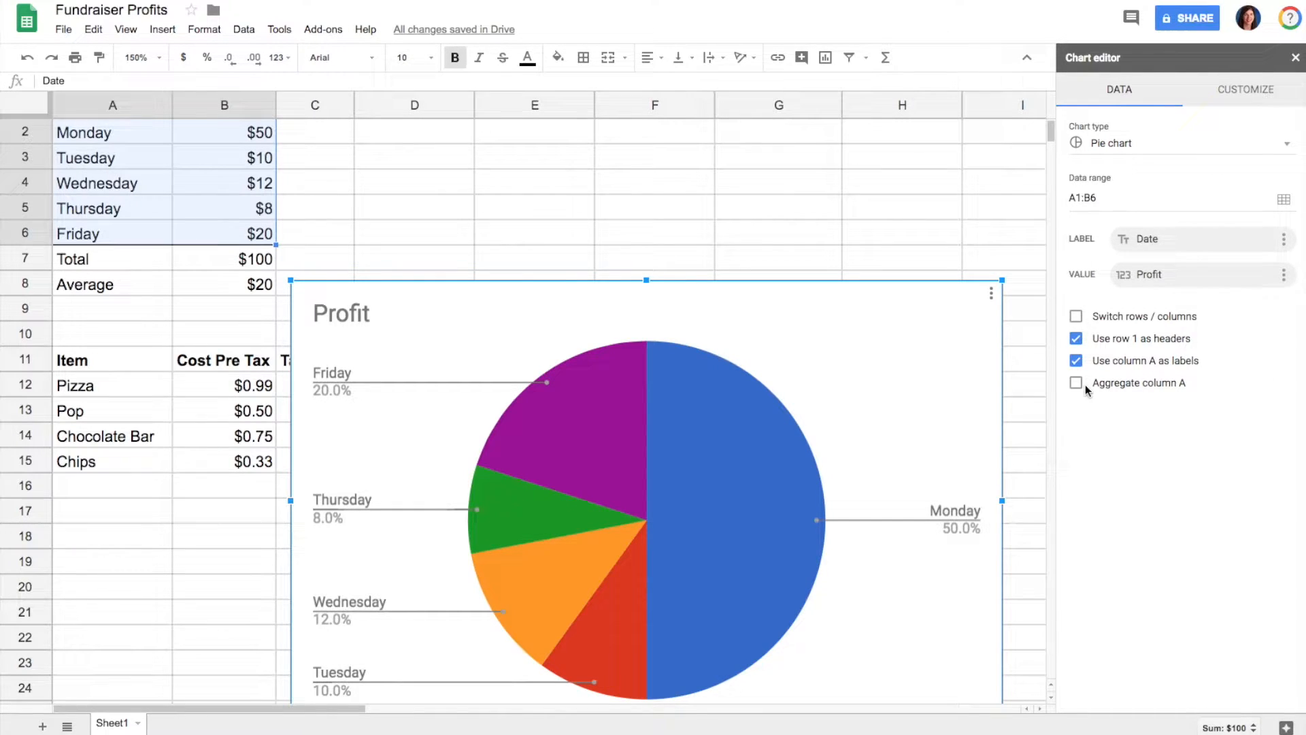
{"action": "mouse_move", "coordinate": [787, 379]}
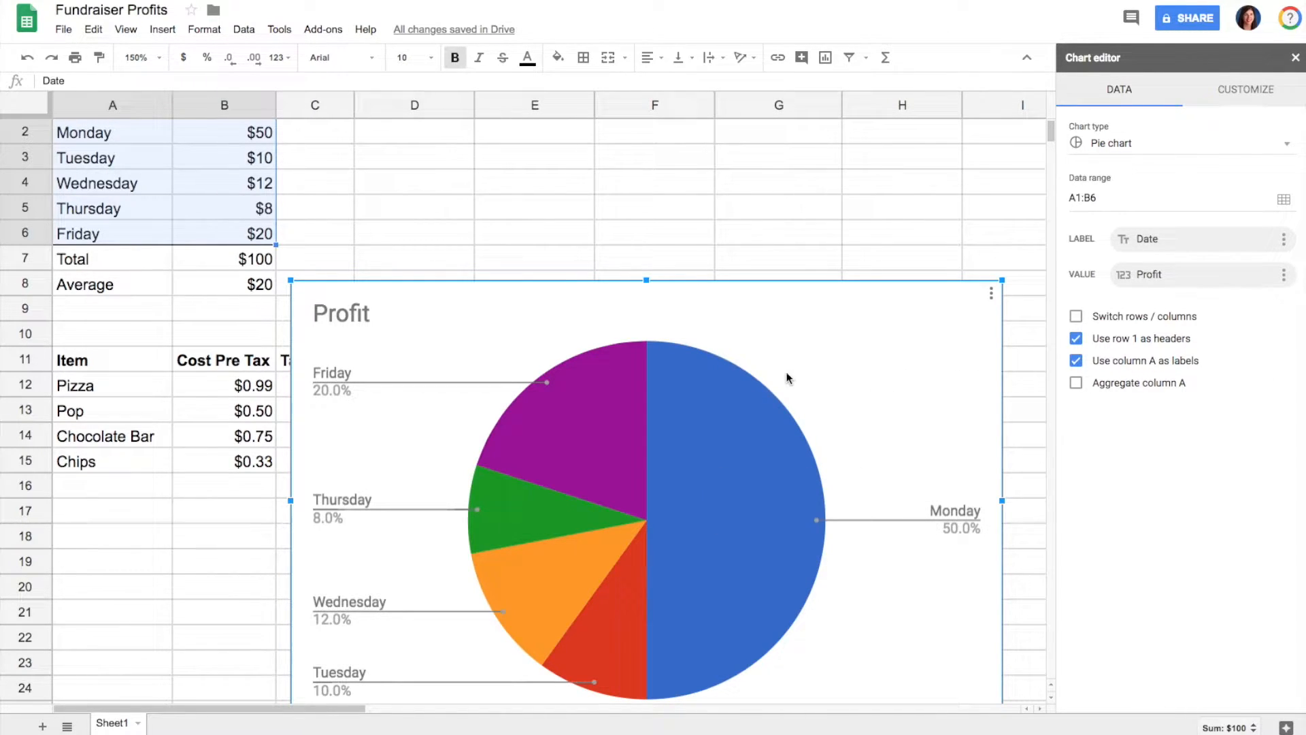
Step: Switch to the suggested Profit vs. Date column chart and open its title settings
{"action": "left_click", "coordinate": [1175, 142]}
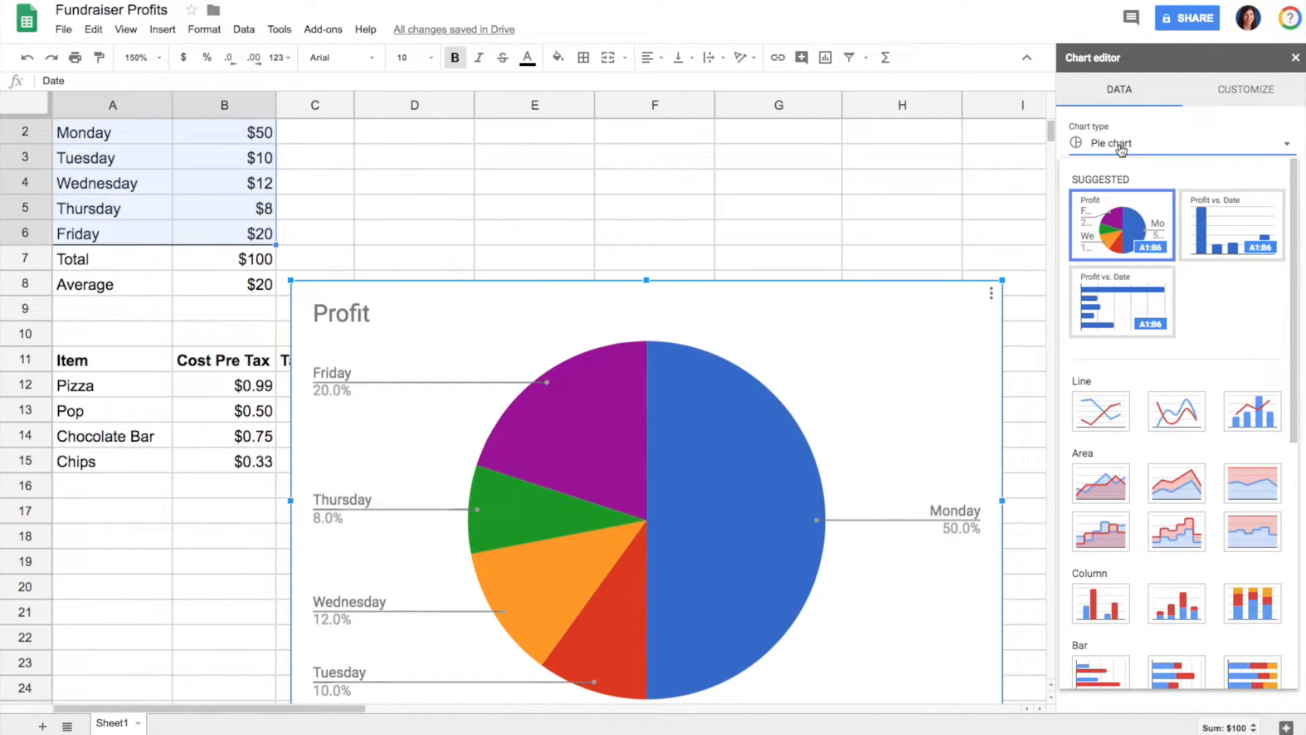
{"action": "mouse_move", "coordinate": [691, 418]}
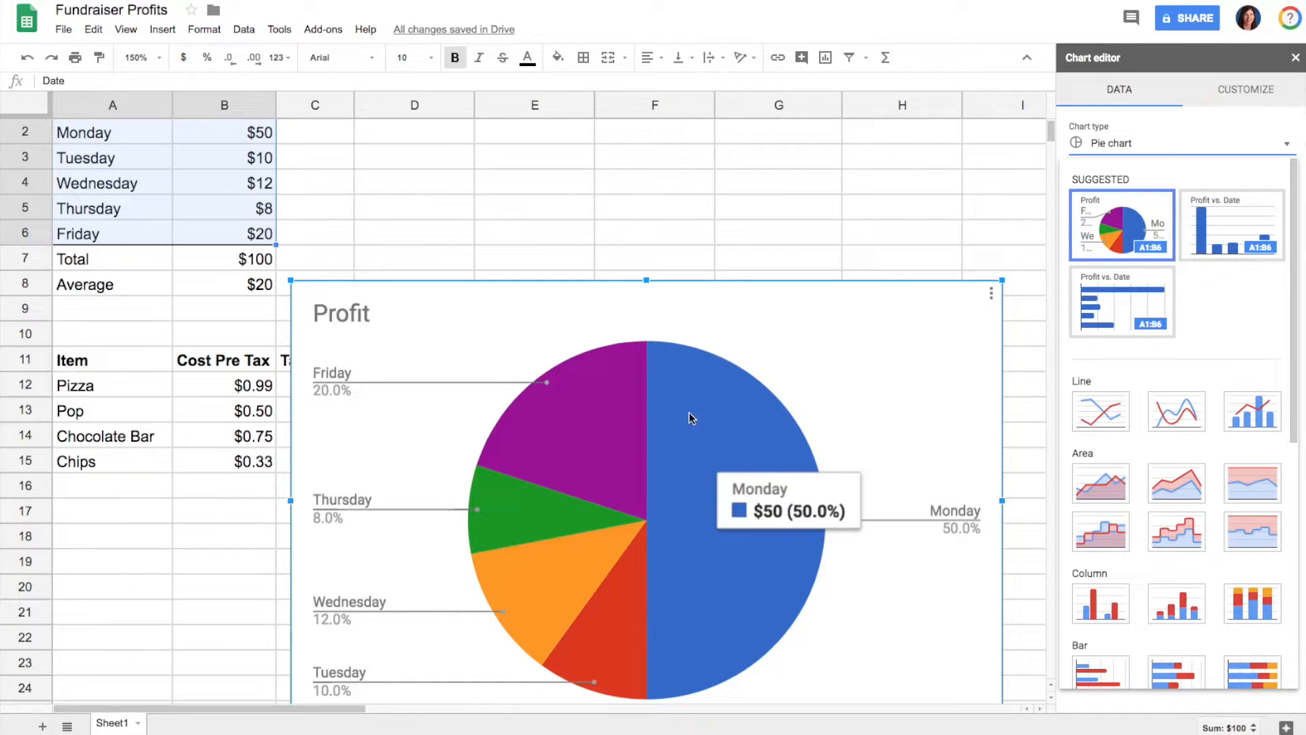
{"action": "mouse_move", "coordinate": [1089, 226]}
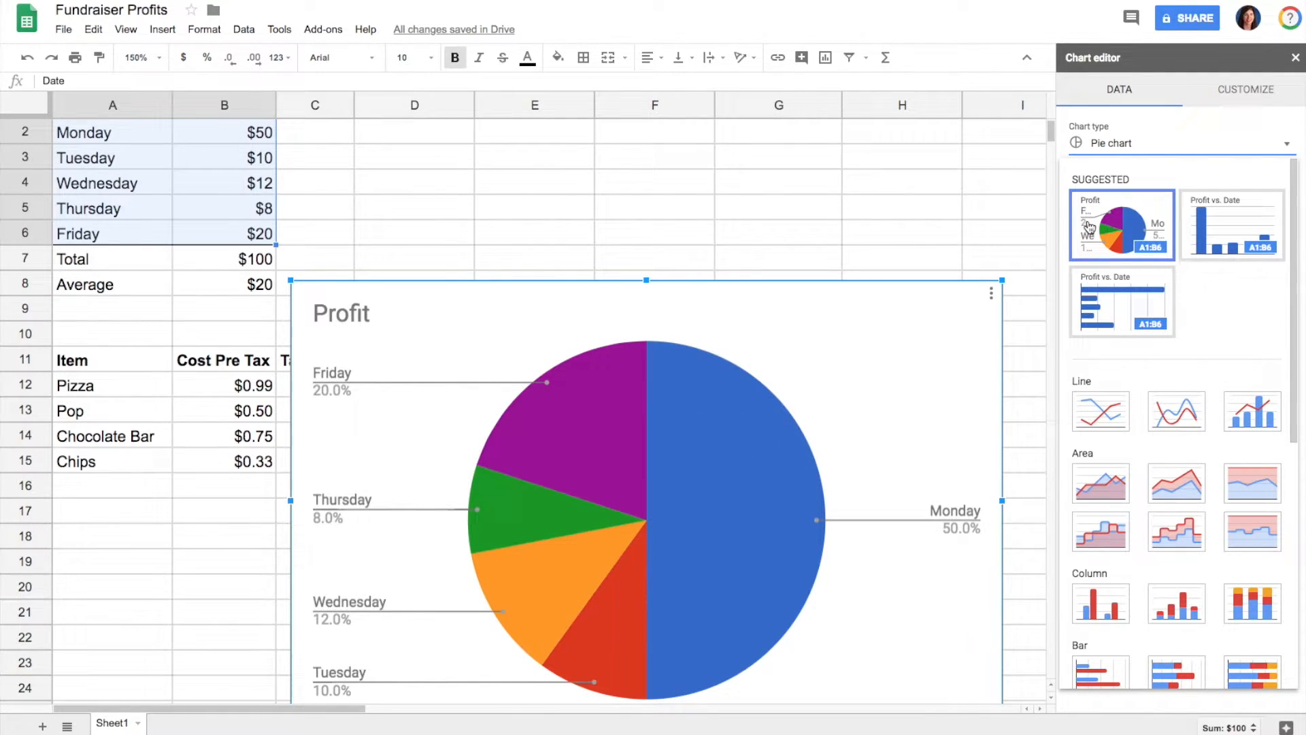
{"action": "mouse_move", "coordinate": [1239, 237]}
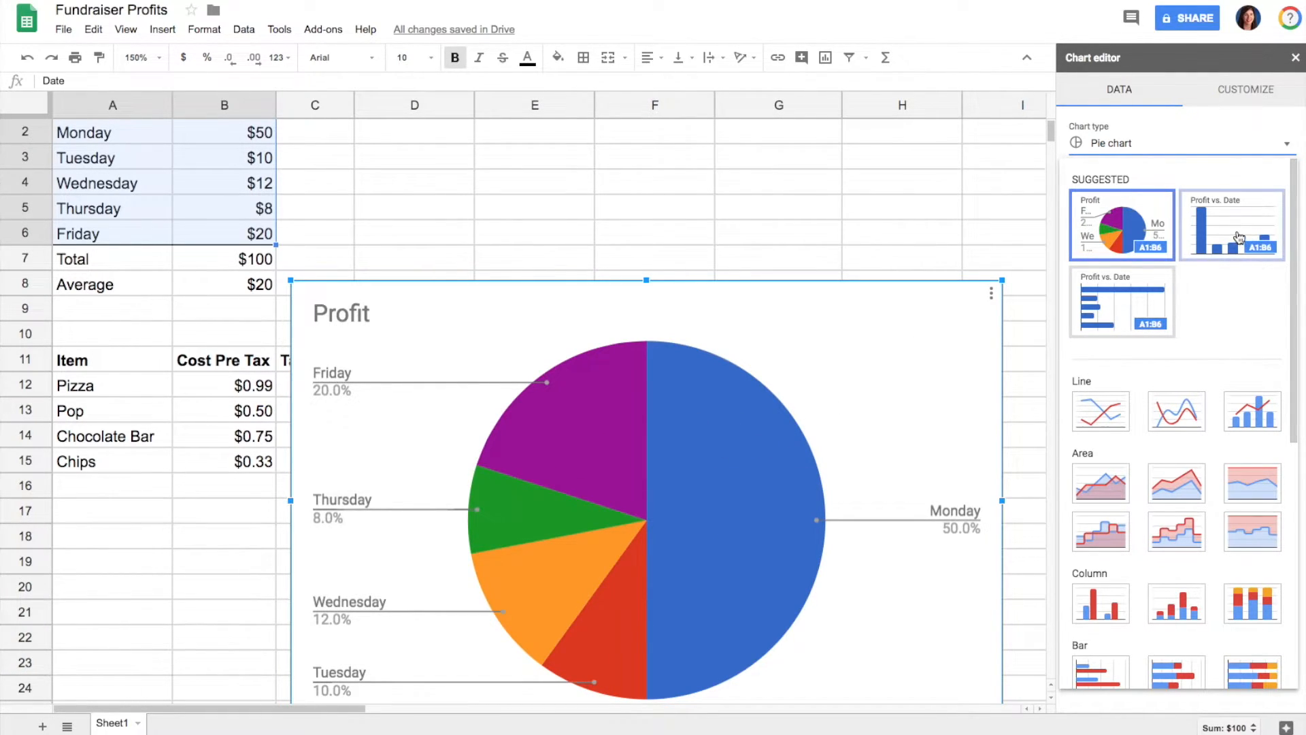
{"action": "left_click", "coordinate": [1231, 225]}
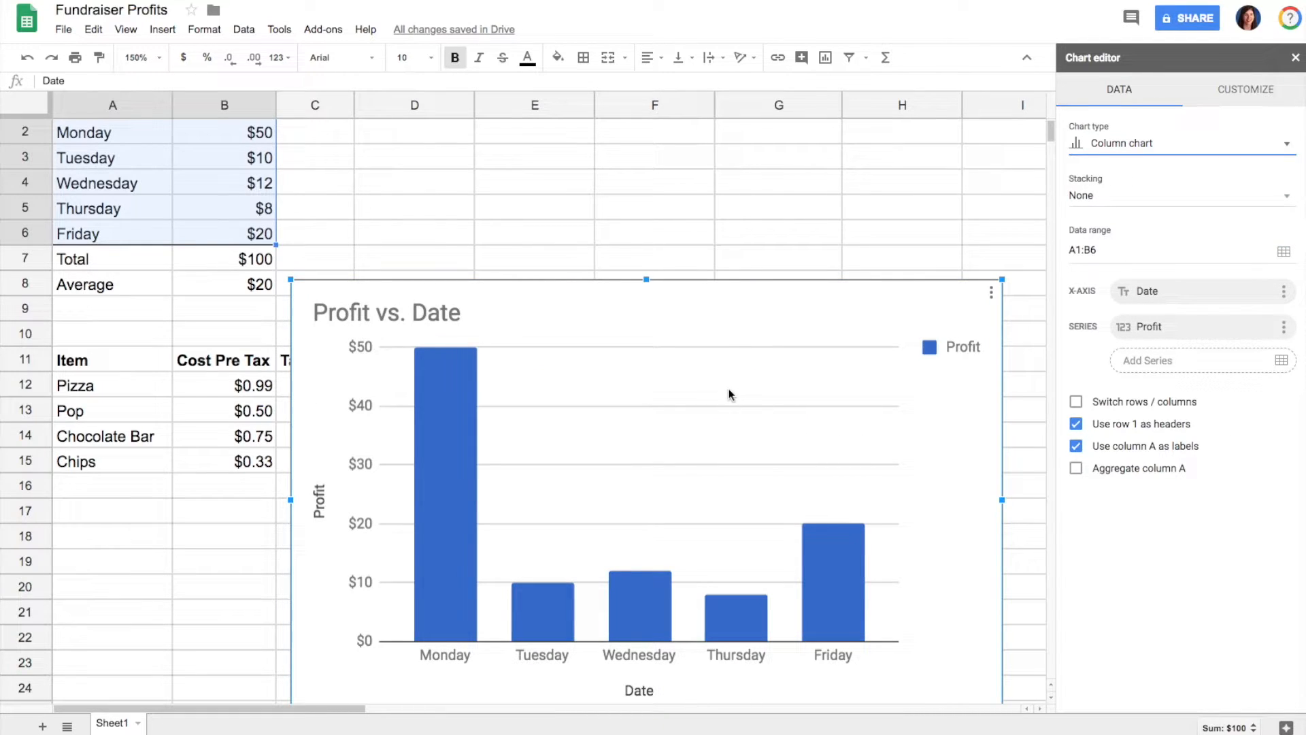
{"action": "double_click", "coordinate": [386, 312]}
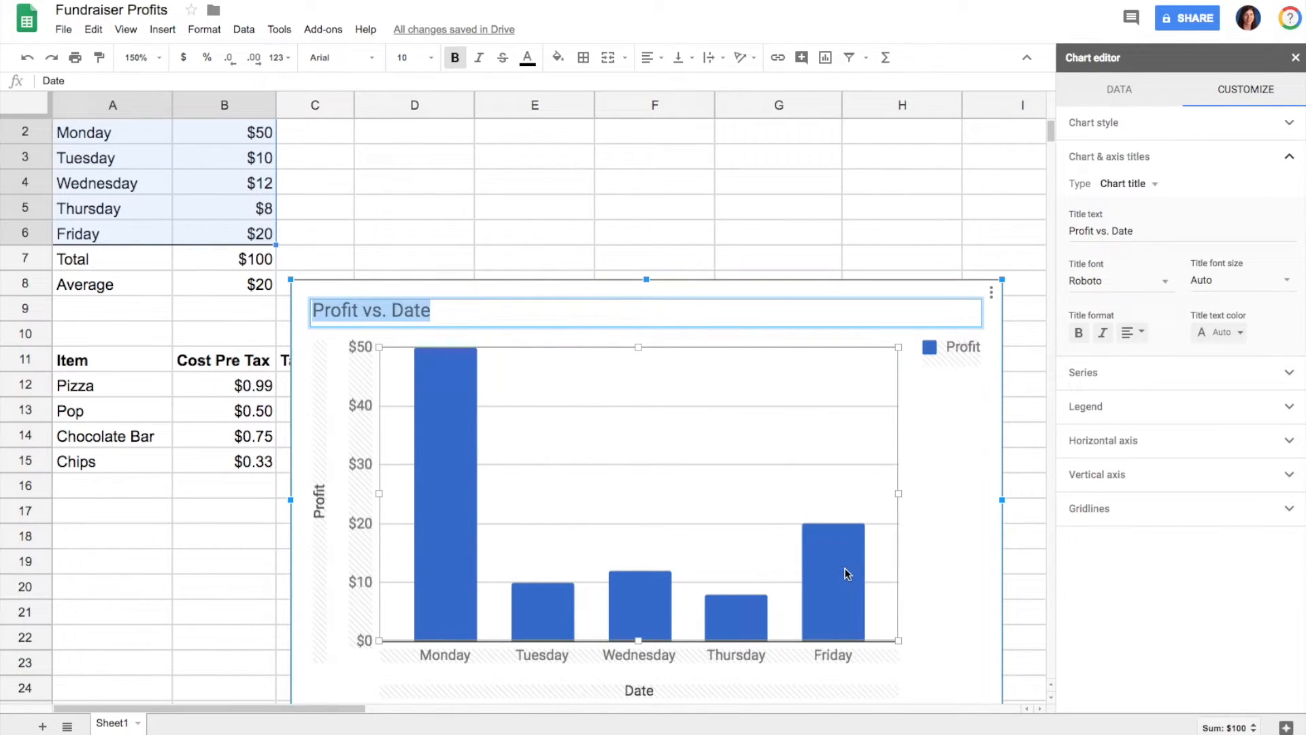
Step: Color the Profit series light blue and set the legend position to None
{"action": "left_click", "coordinate": [1084, 264]}
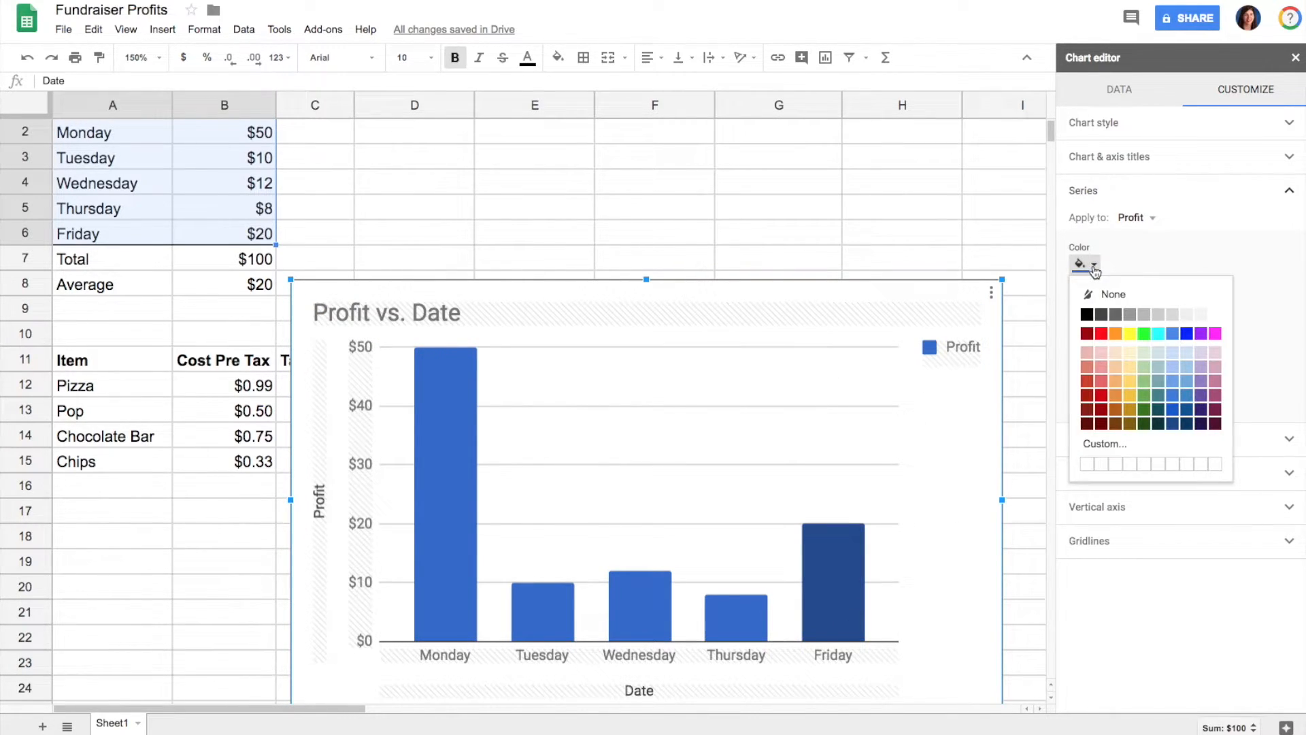
{"action": "left_click", "coordinate": [1175, 333]}
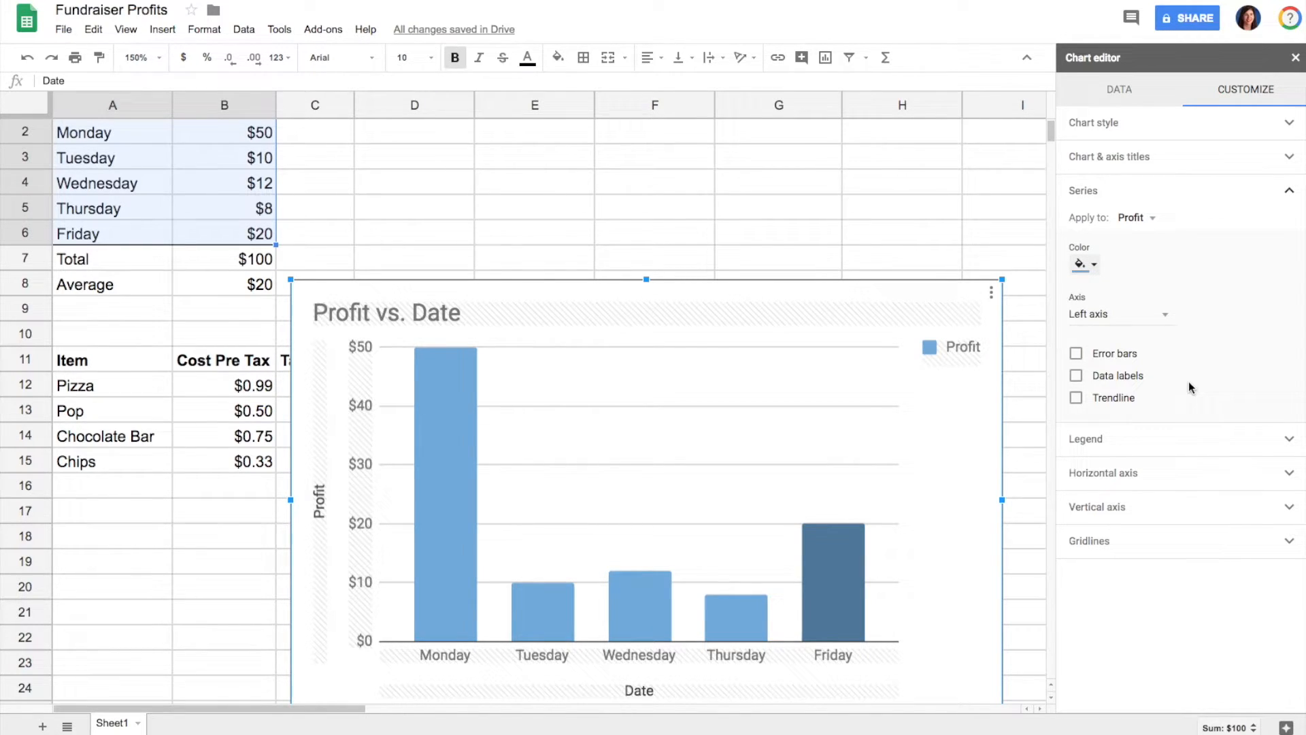
{"action": "left_click", "coordinate": [1086, 439]}
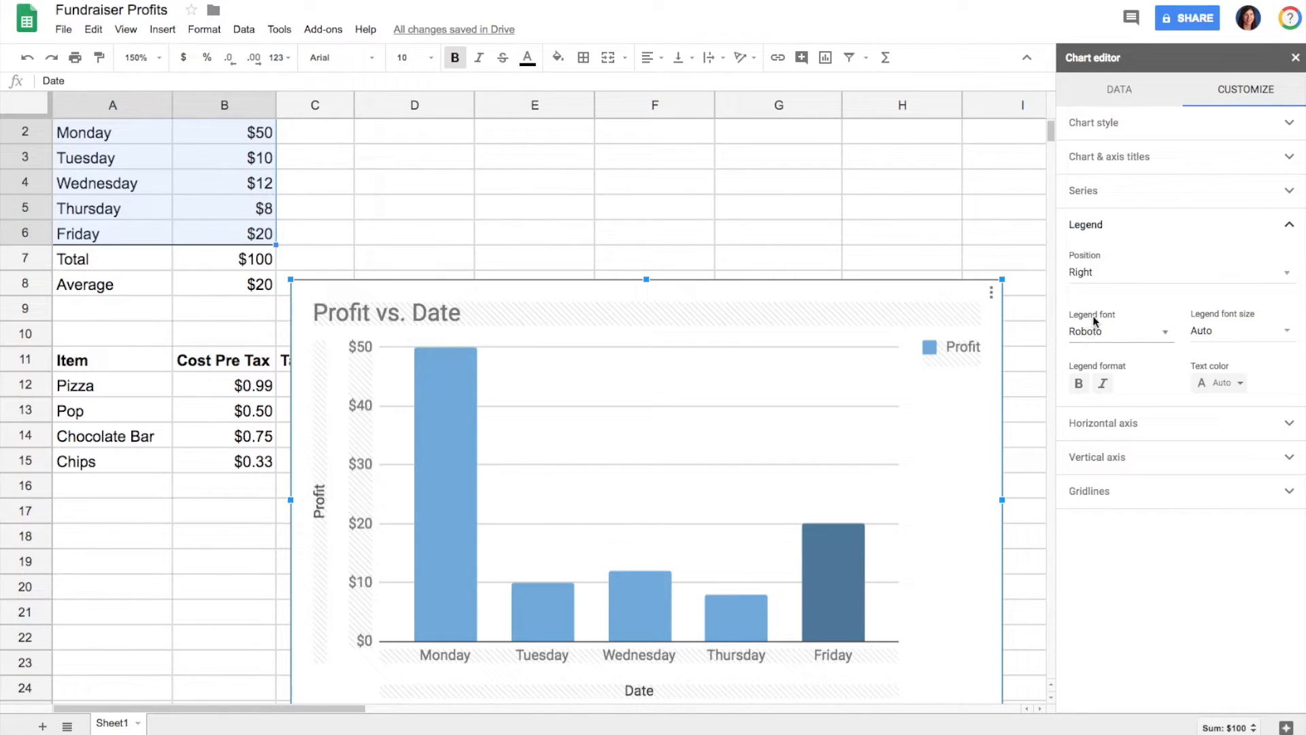
{"action": "left_click", "coordinate": [1177, 273]}
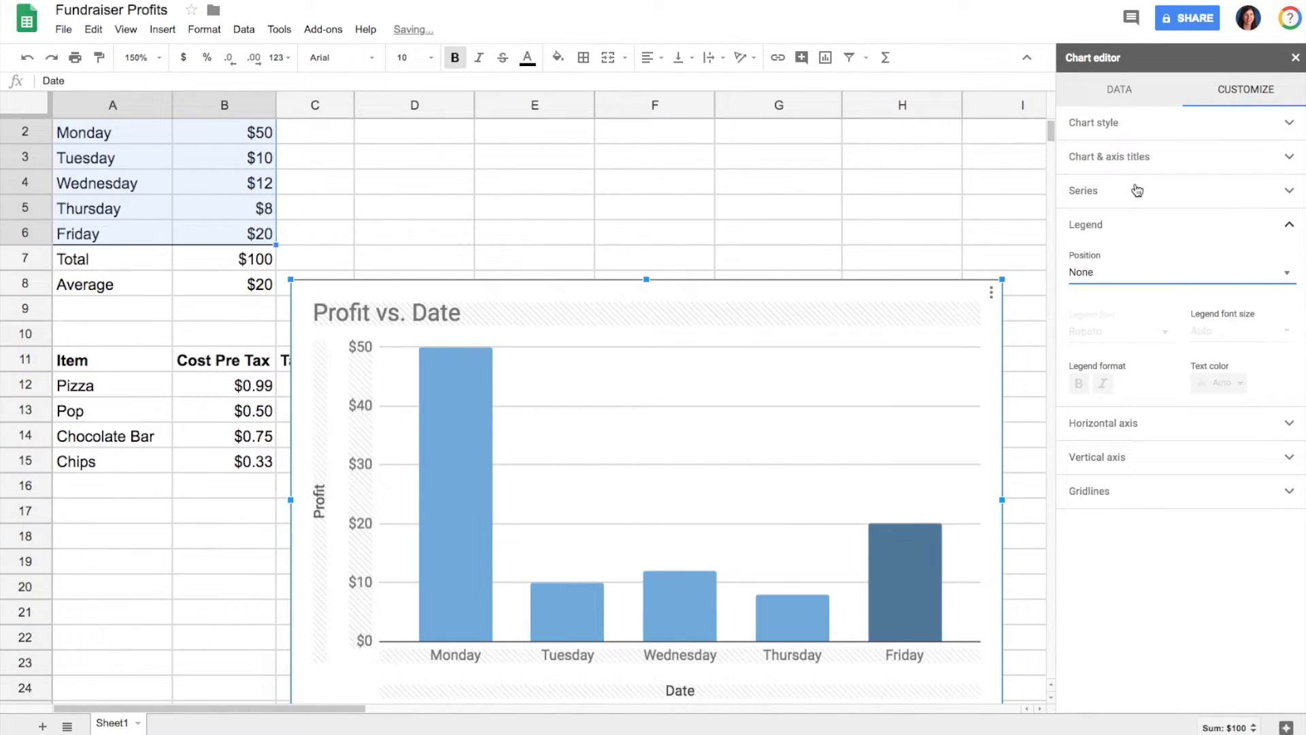
Step: Enable data labels on the Profit series to show dollar values on columns
{"action": "left_click", "coordinate": [1083, 190]}
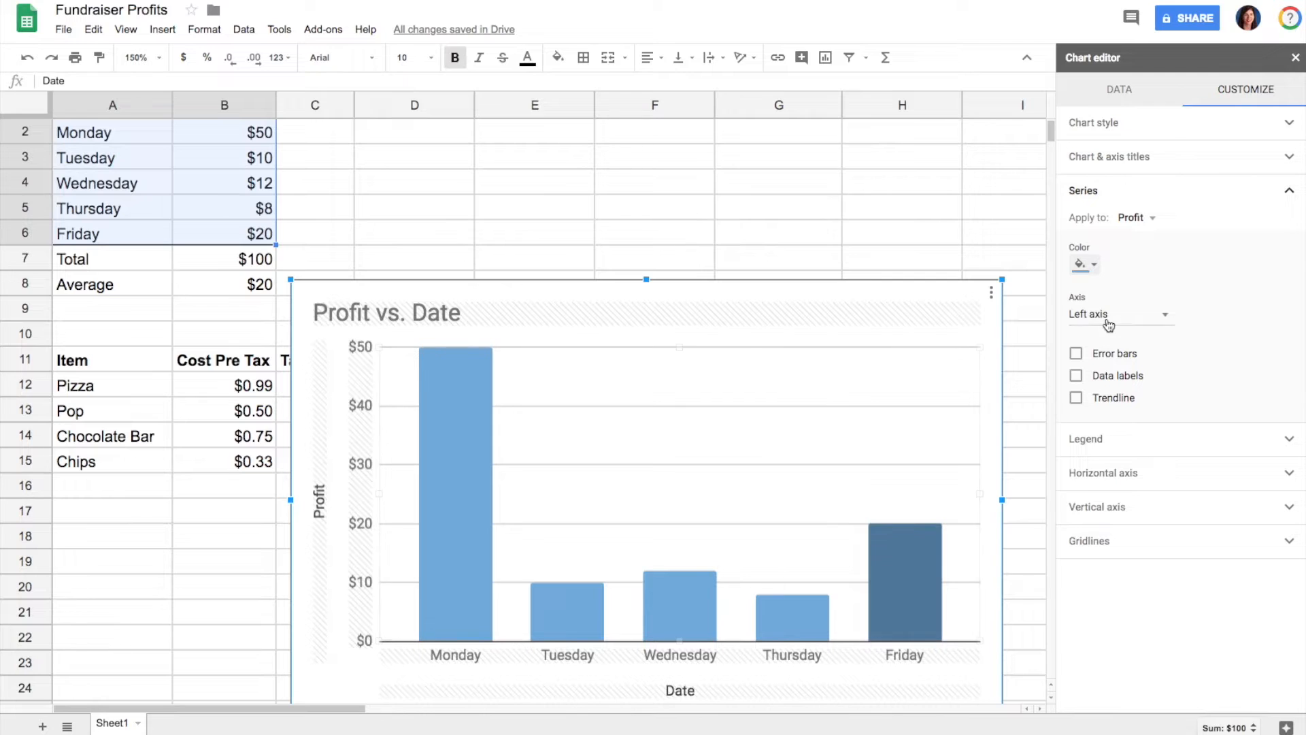
{"action": "left_click", "coordinate": [1077, 376]}
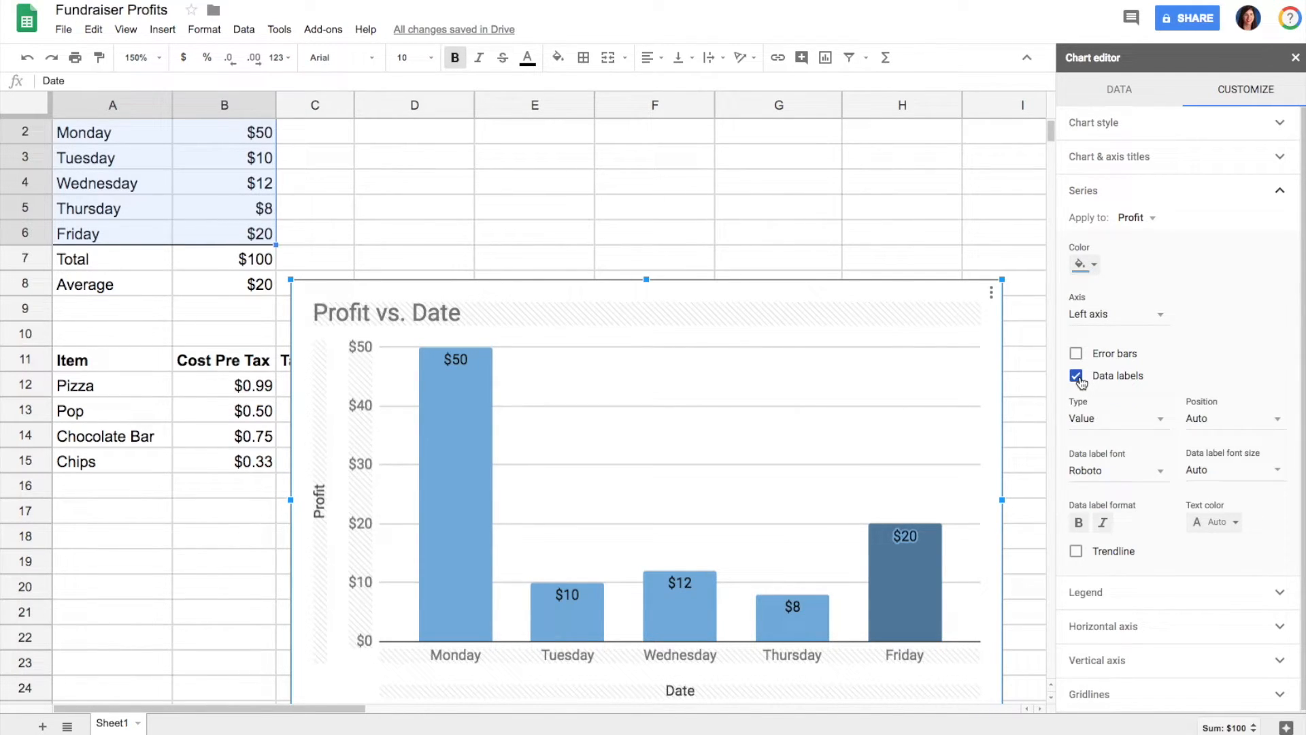
{"action": "mouse_move", "coordinate": [814, 435]}
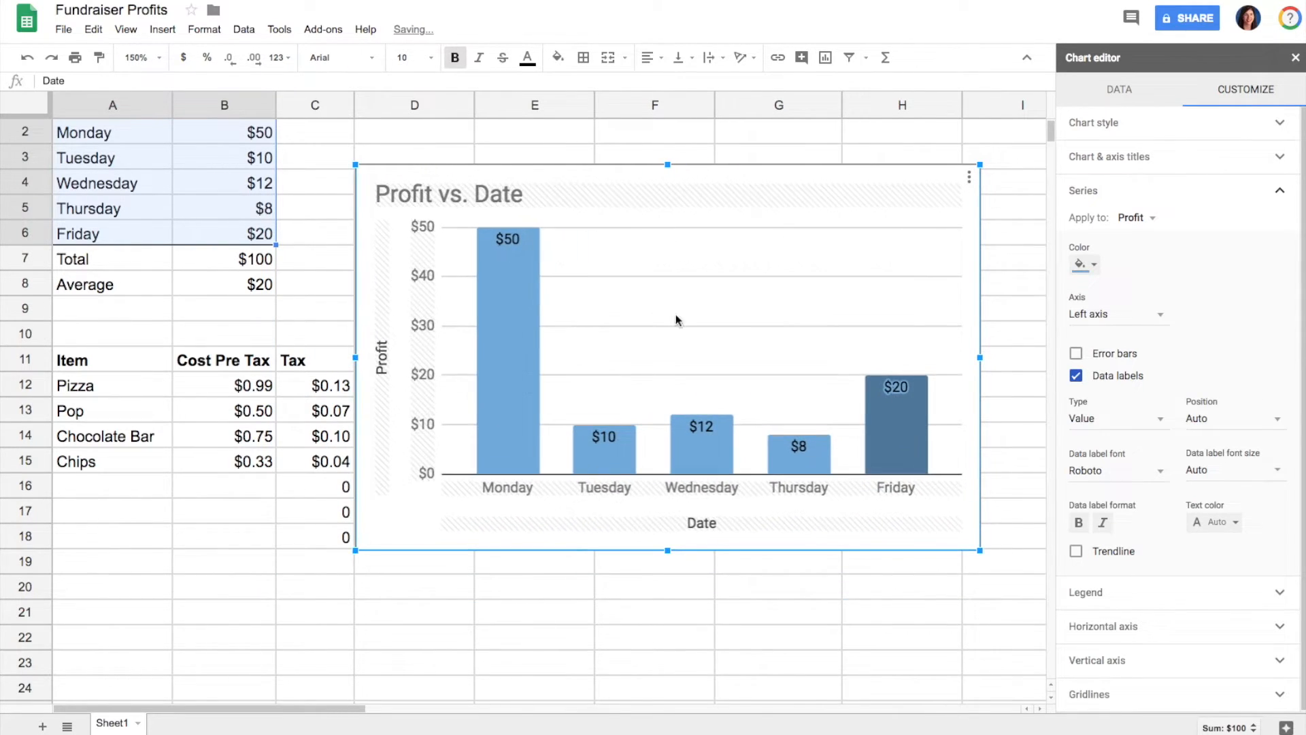
Step: Dismiss the chart's options menu and the Chart editor by clicking an empty cell
{"action": "left_click", "coordinate": [968, 177]}
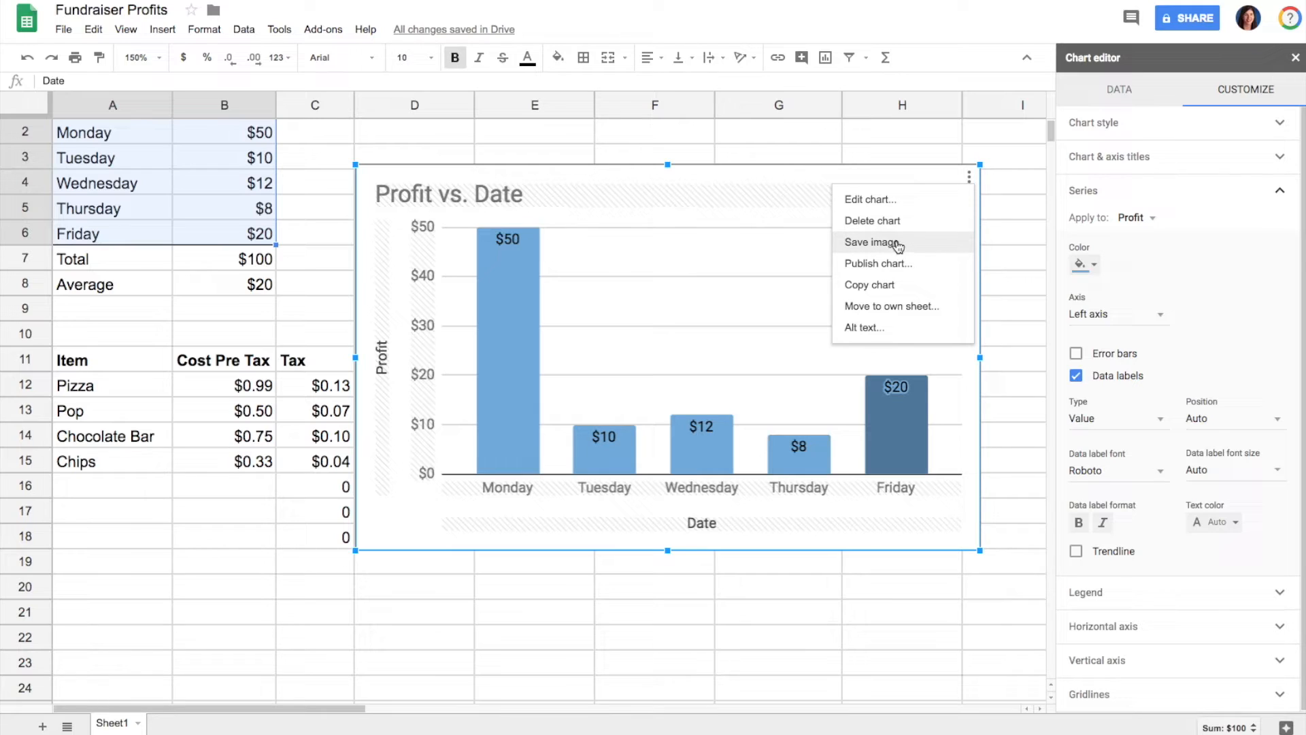
{"action": "mouse_move", "coordinate": [899, 289]}
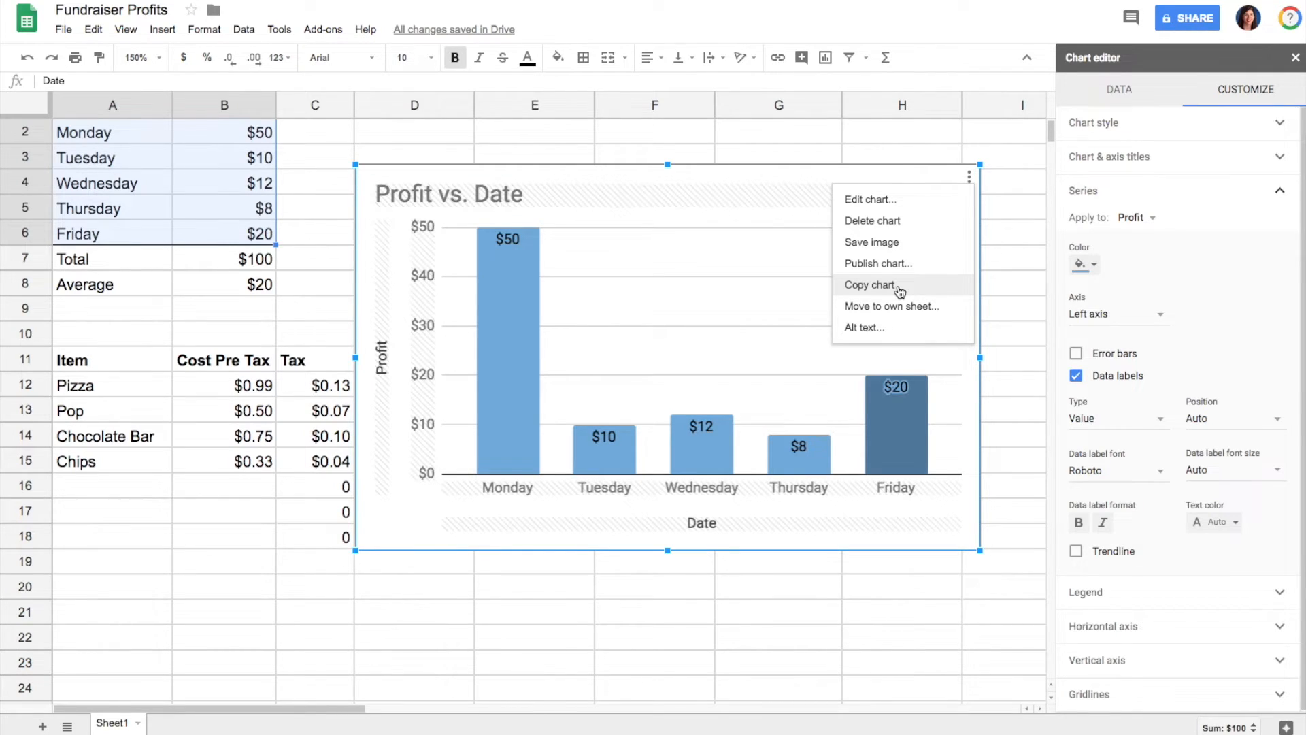
{"action": "left_click", "coordinate": [1031, 257]}
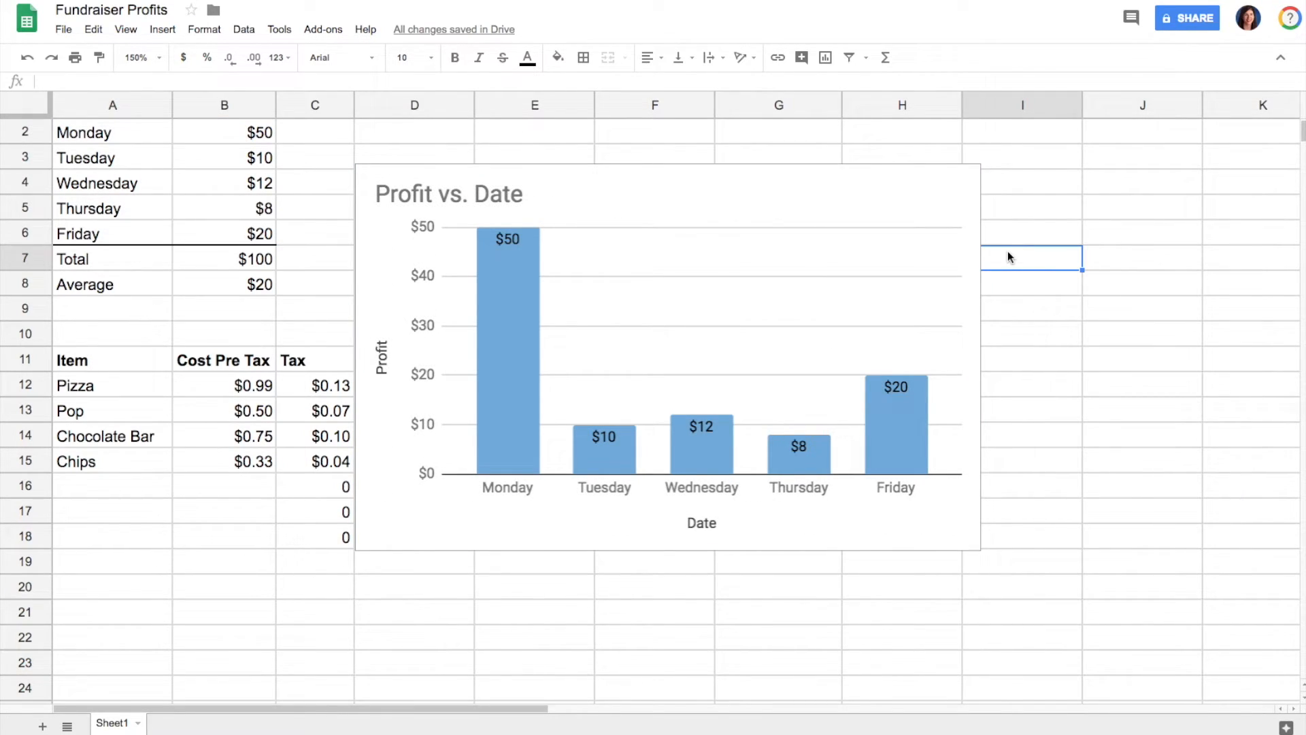